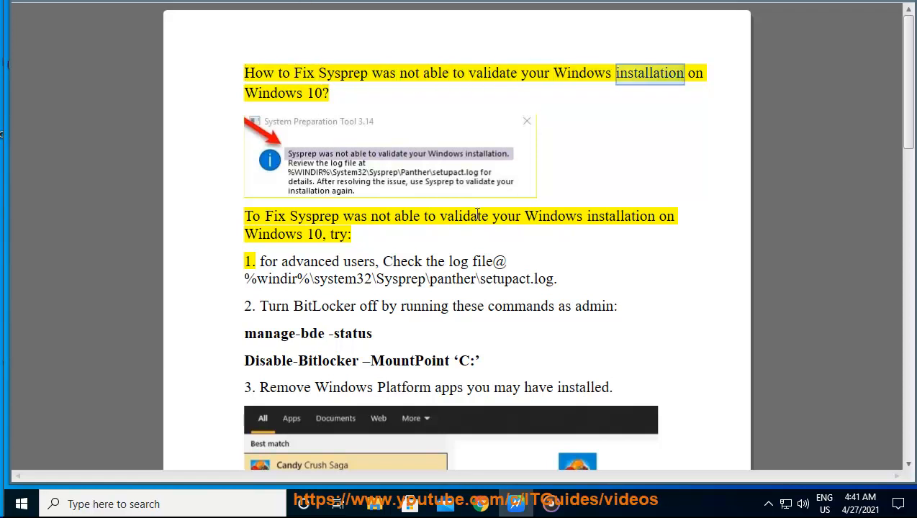
# Try the setupact.log and Panther paths, dismiss both not-found errors, then open %windir%\system32\Sysprep
pyautogui.doubleClick(353, 216)
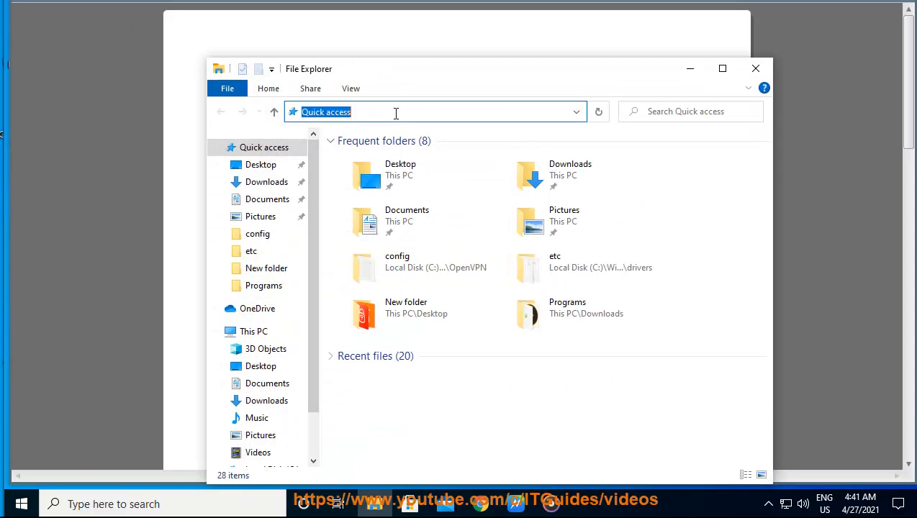
pyautogui.press('Return')
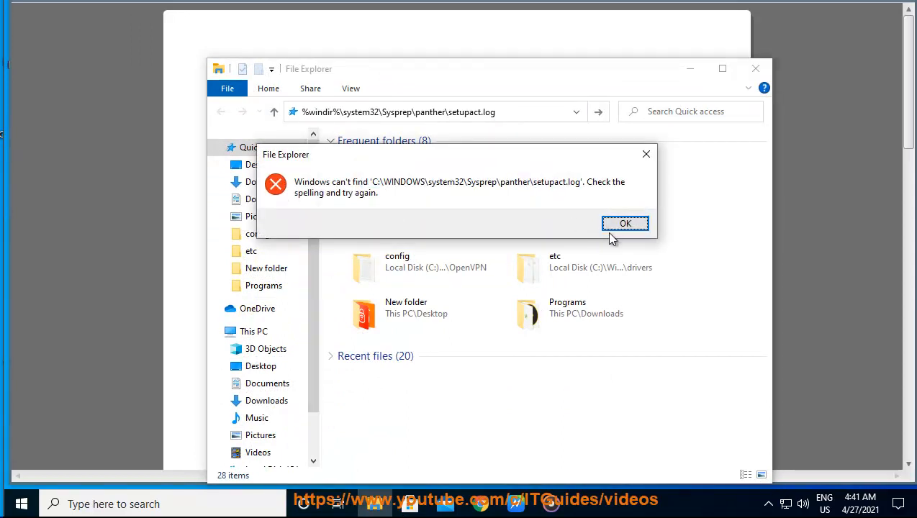
pyautogui.click(625, 223)
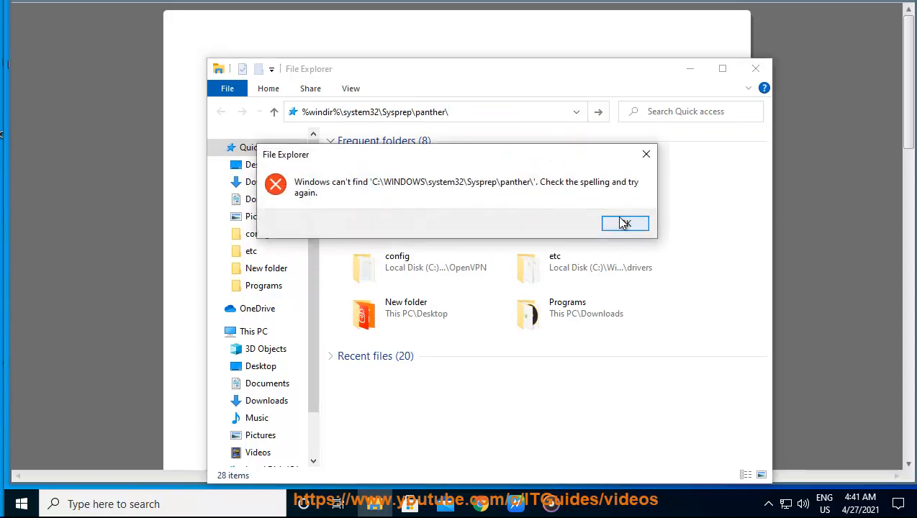
pyautogui.click(624, 223)
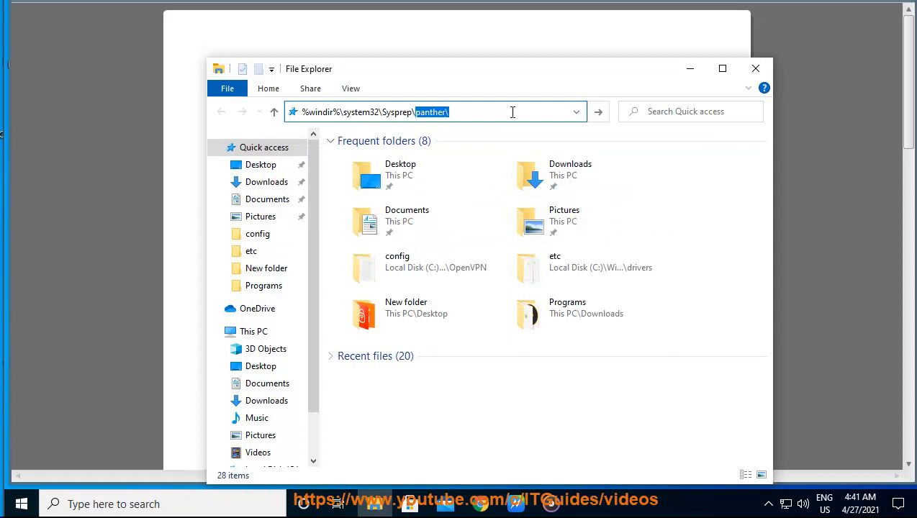
pyautogui.press('Return')
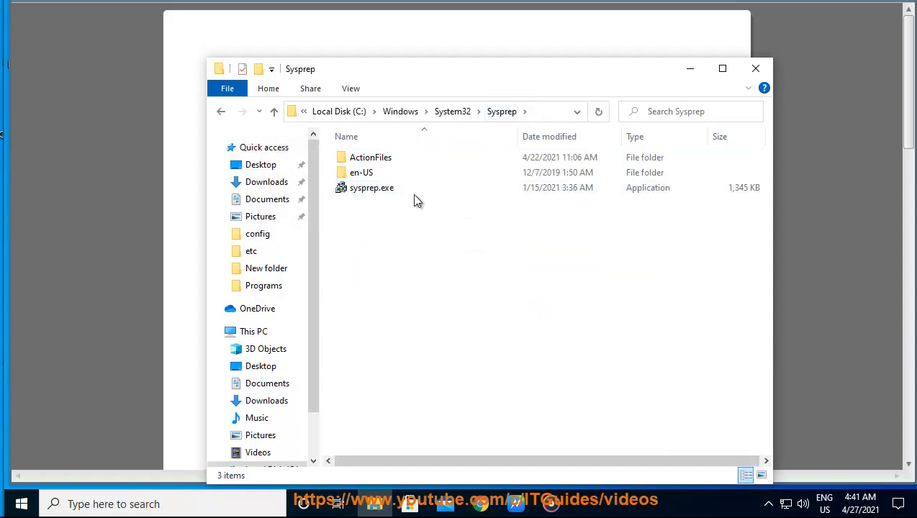
pyautogui.moveTo(410, 83)
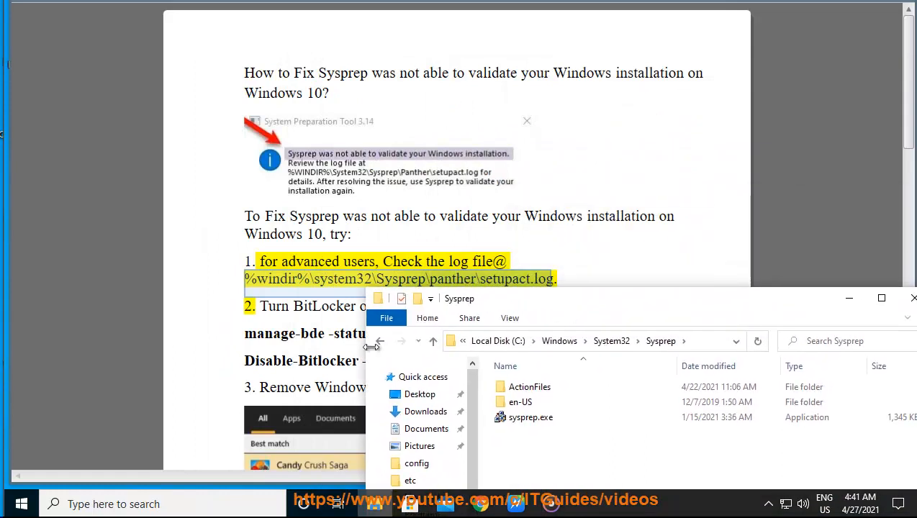
pyautogui.moveTo(694, 349)
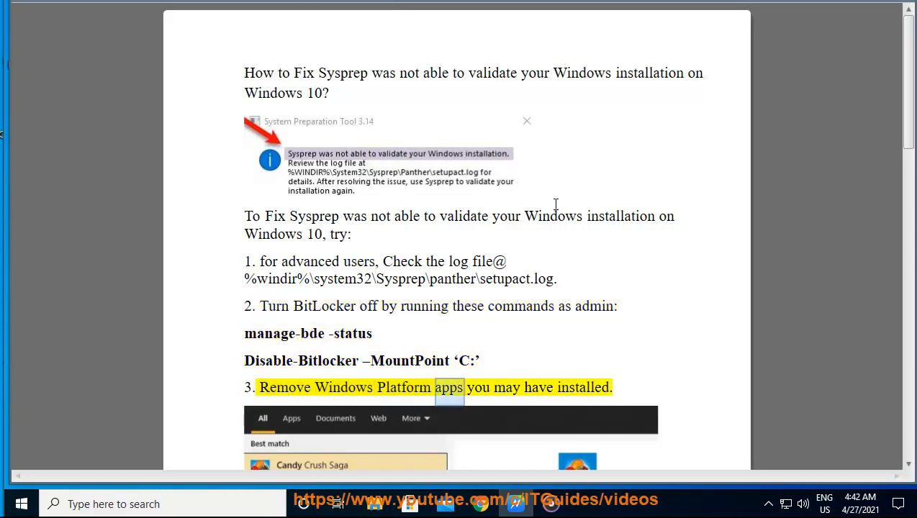
# Scroll the guide to step 3's Candy Crush Saga uninstall screenshot
pyautogui.scroll(-3)
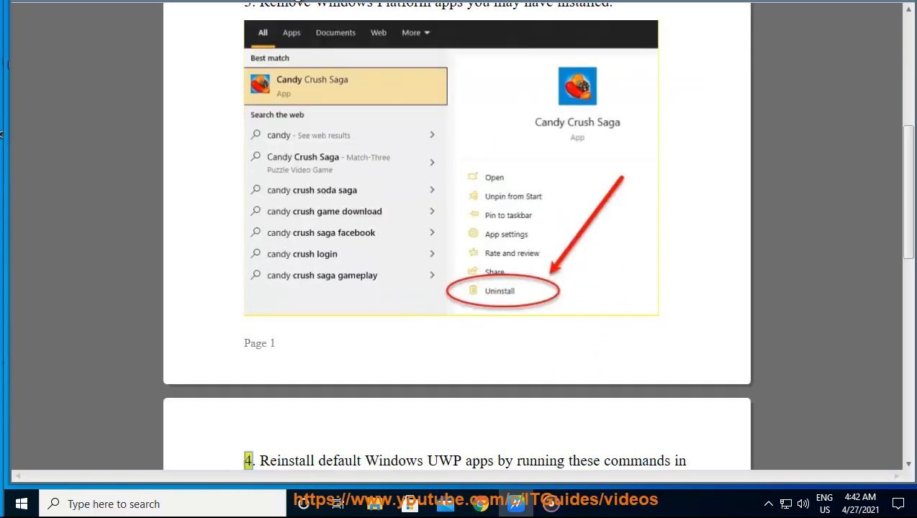
pyautogui.scroll(3)
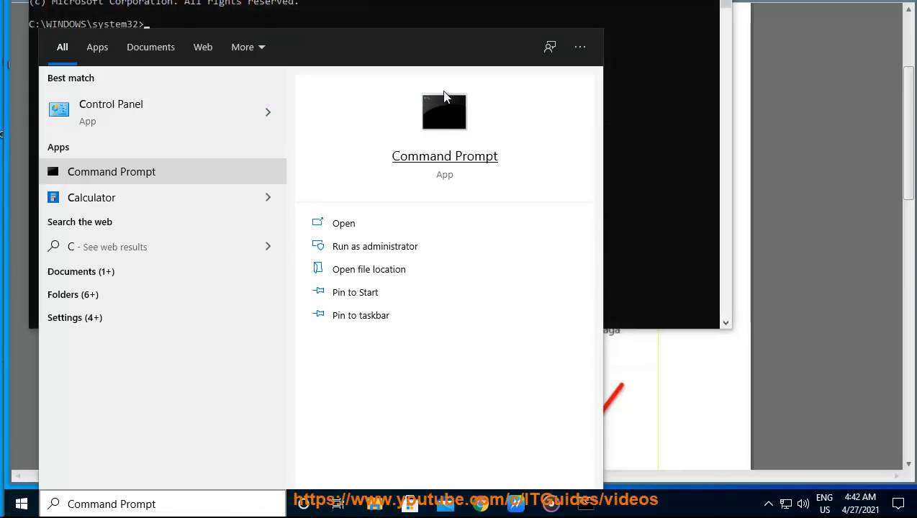
# Launch Command Prompt as administrator and check BitLocker status with manage-bde -status
pyautogui.click(374, 246)
pyautogui.write('manage-bde -status')
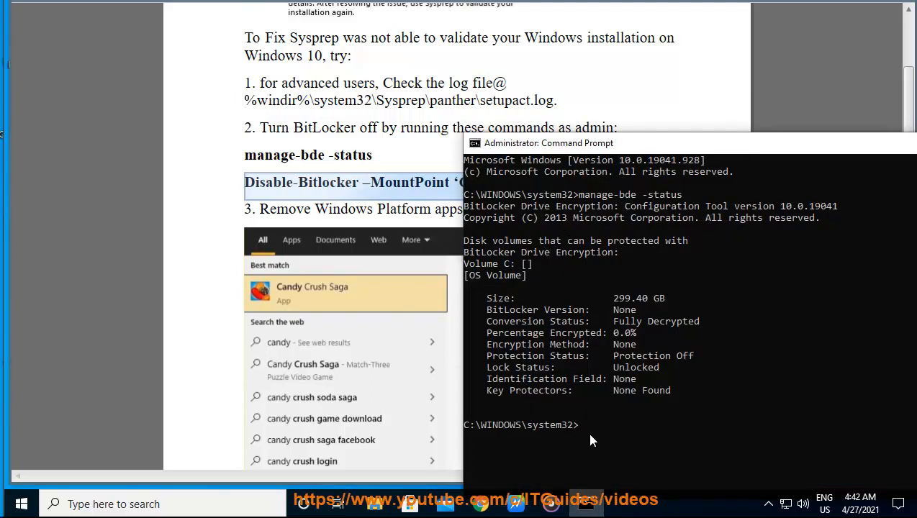
pyautogui.rightClick(548, 143)
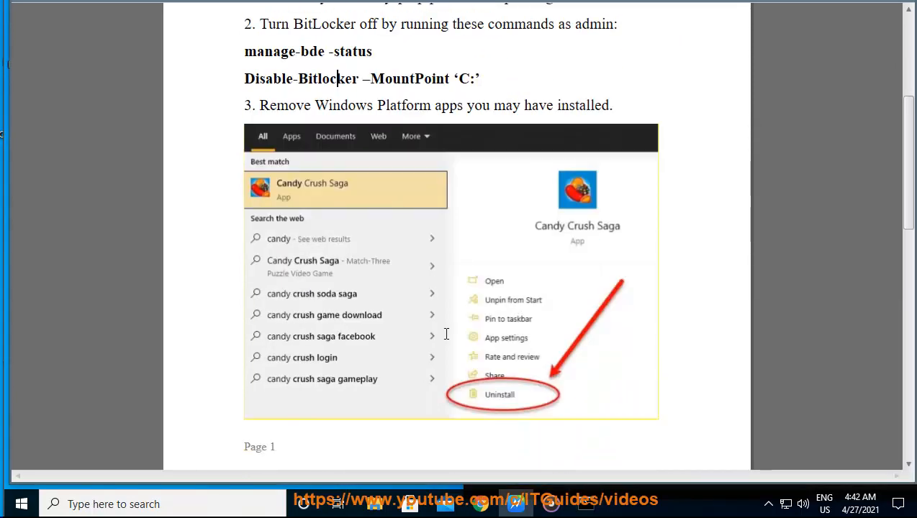
pyautogui.scroll(-3)
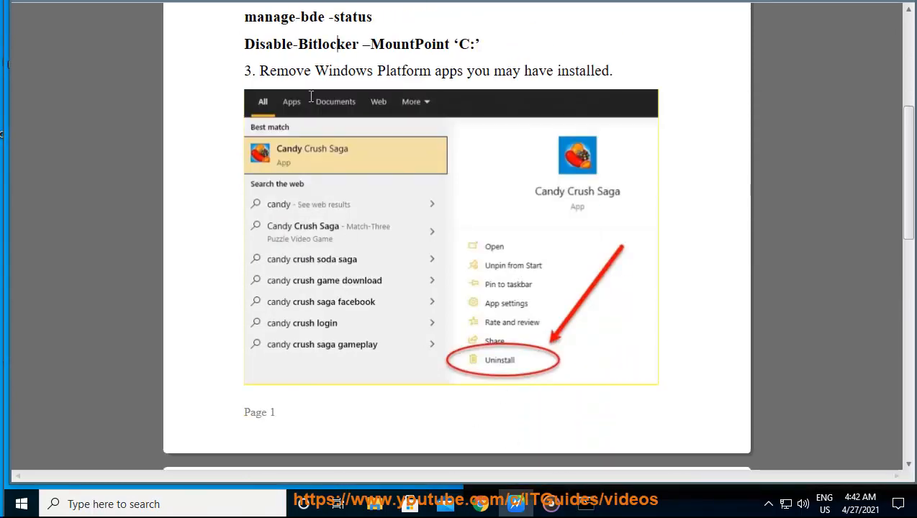
pyautogui.doubleClick(285, 70)
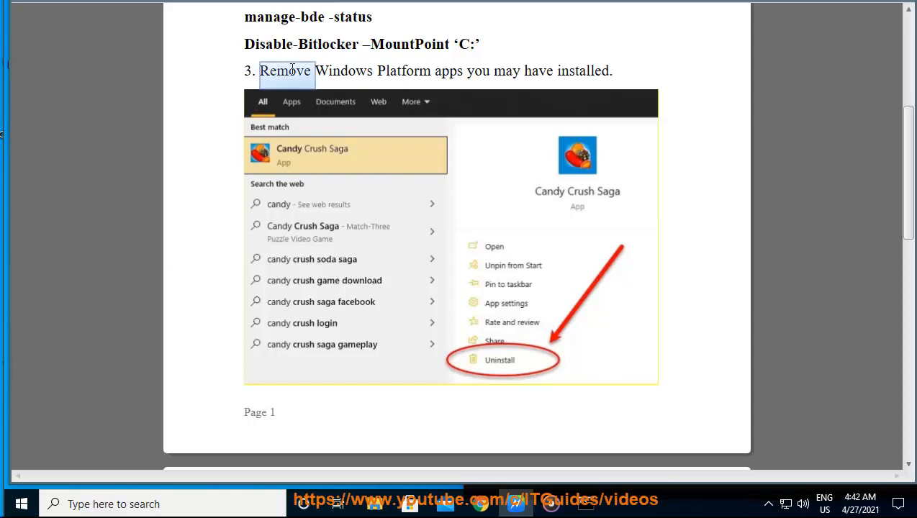
pyautogui.click(21, 503)
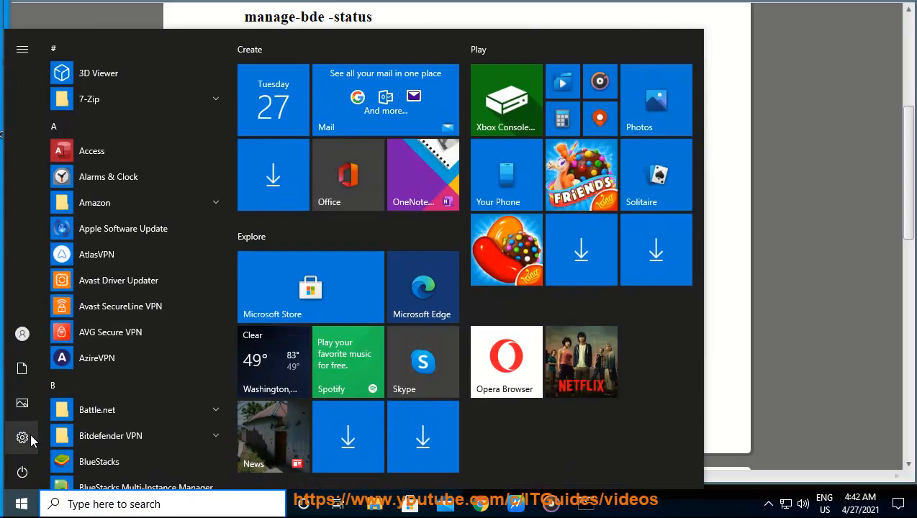
pyautogui.click(22, 438)
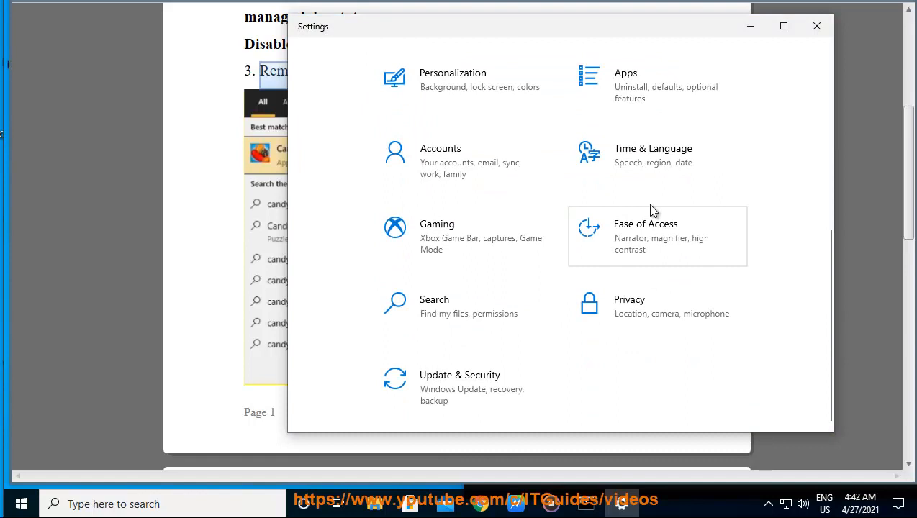
pyautogui.click(624, 85)
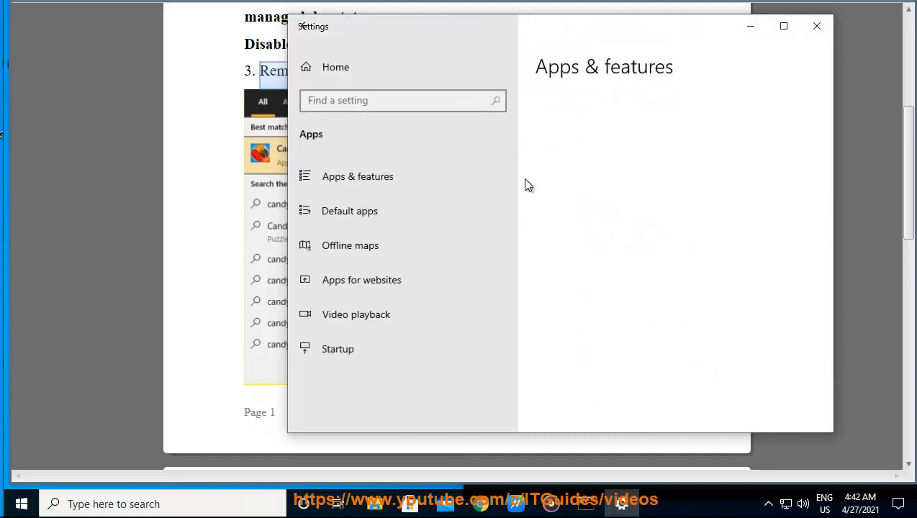
pyautogui.click(358, 176)
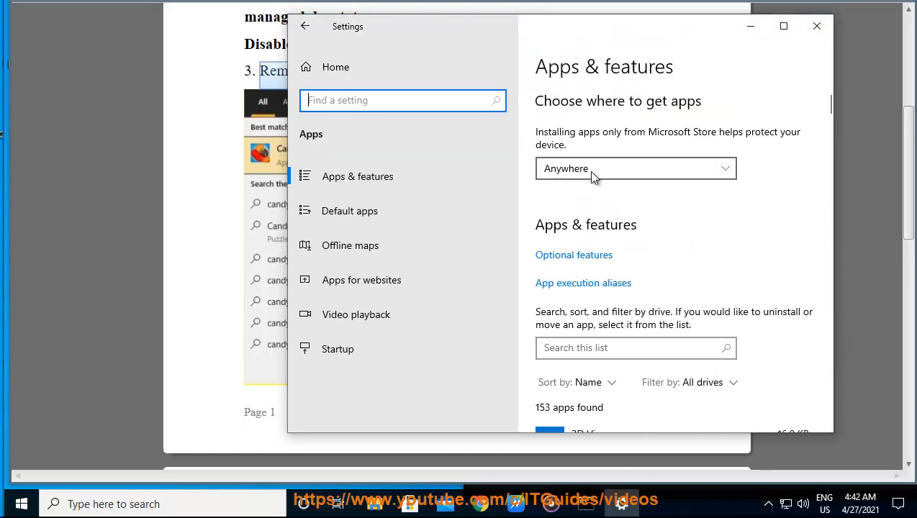
pyautogui.moveTo(625, 324)
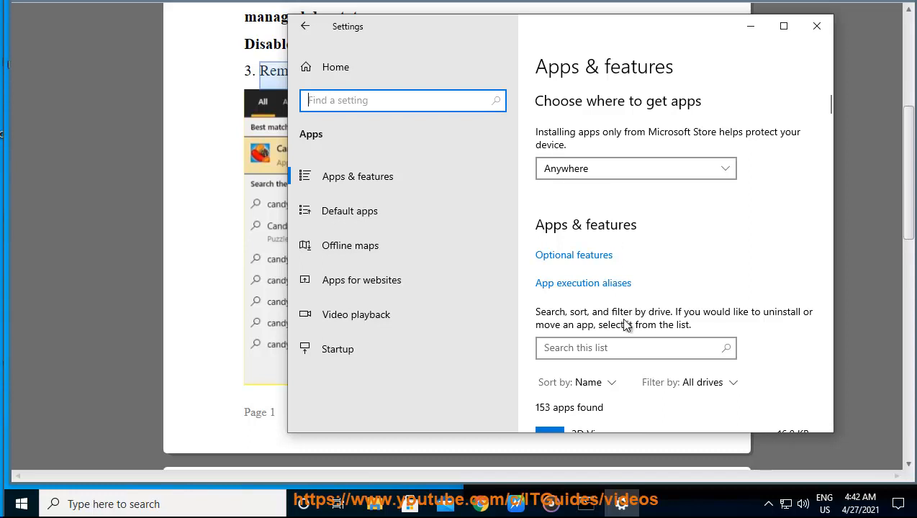
pyautogui.click(817, 26)
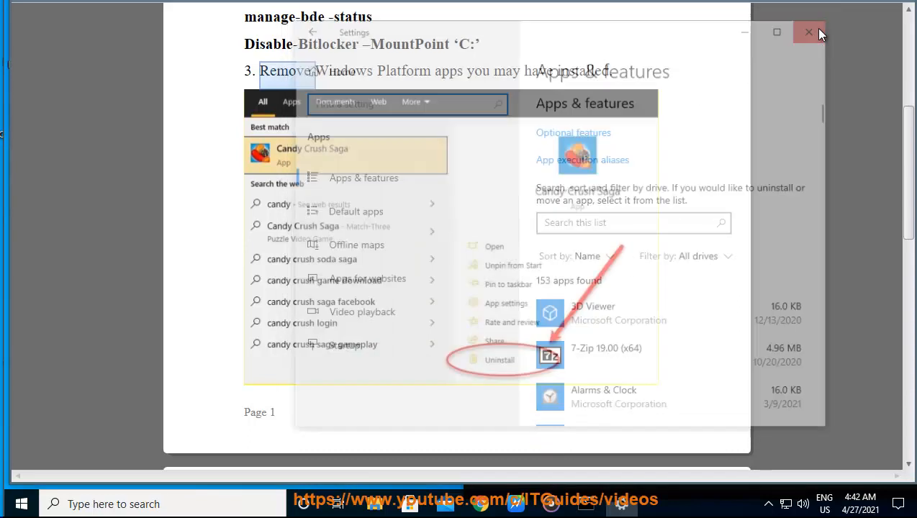
pyautogui.scroll(-3)
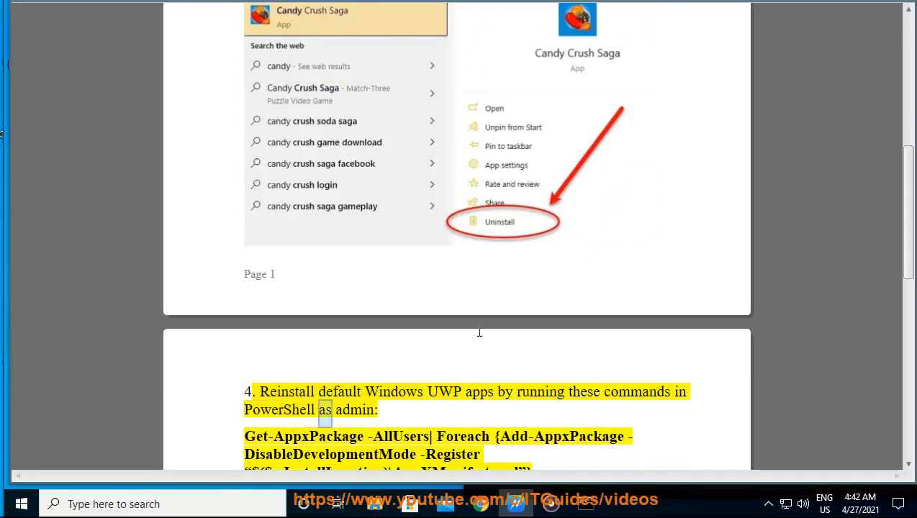
# Search 'PO' and launch Windows PowerShell as administrator, approving the UAC prompt
pyautogui.write('PO')
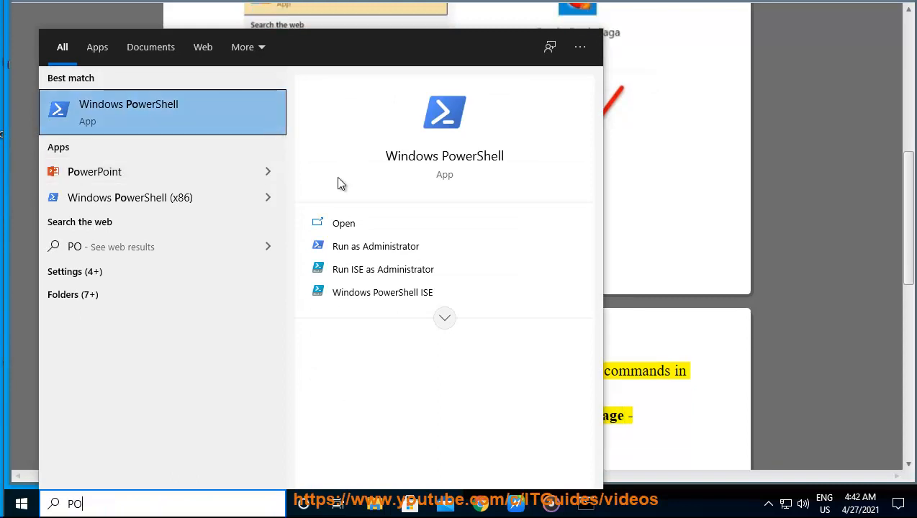
pyautogui.moveTo(375, 246)
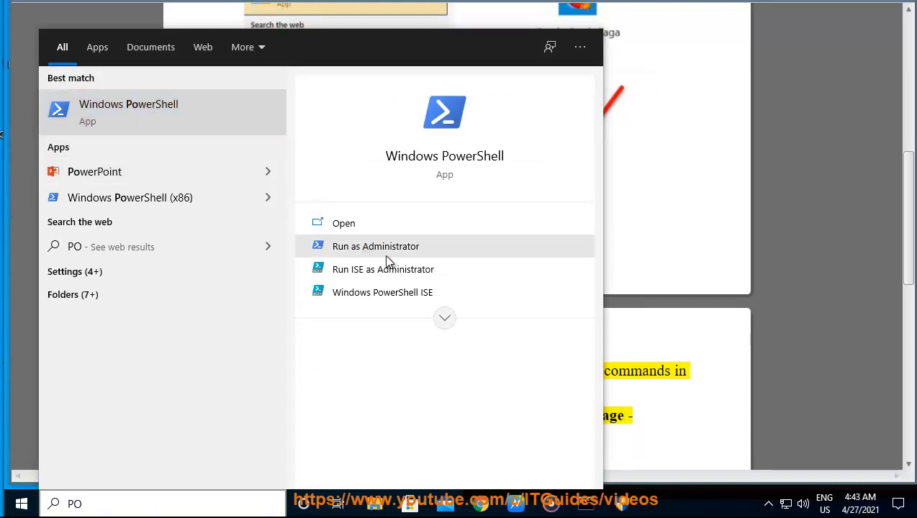
pyautogui.click(375, 246)
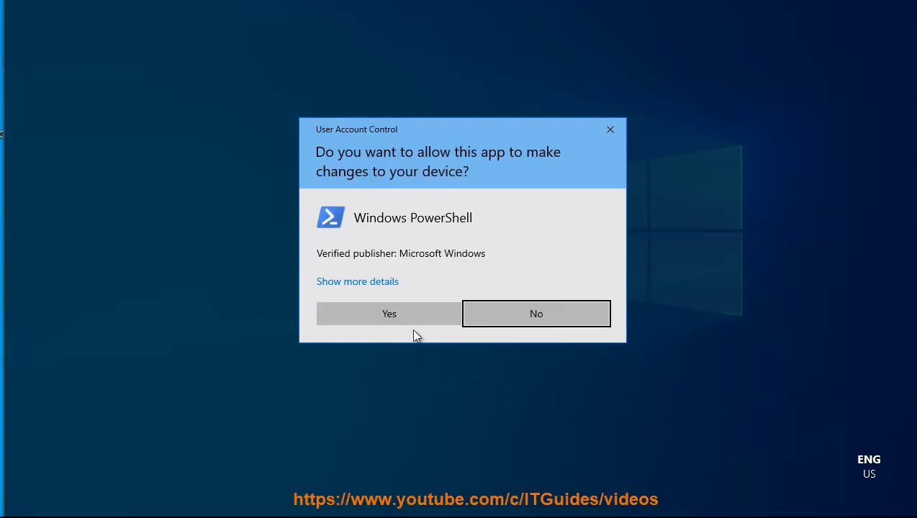
pyautogui.click(389, 313)
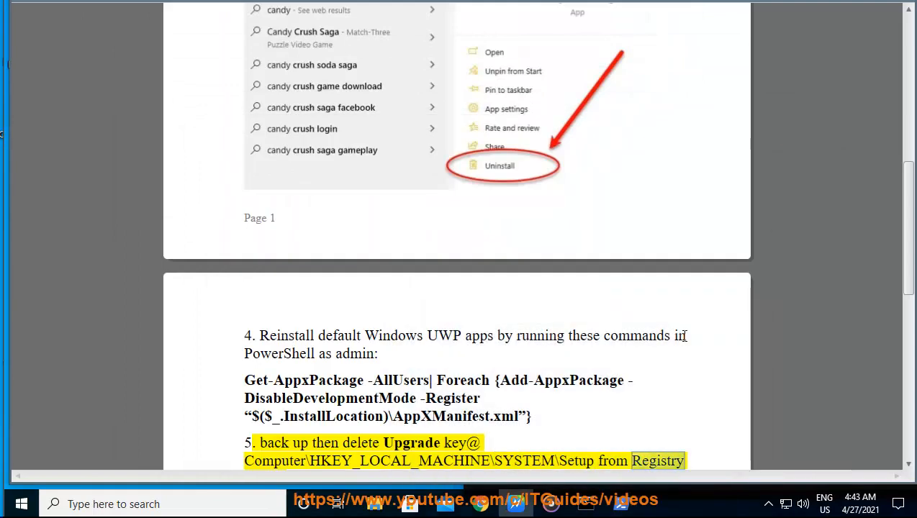
# Scroll to step 5's registry screenshot and the CleanupState 7 note
pyautogui.scroll(-3)
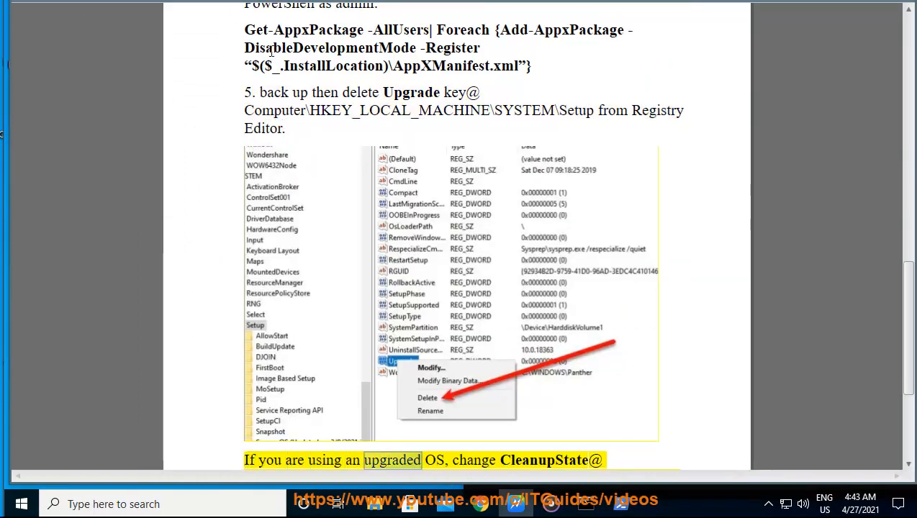
pyautogui.scroll(-3)
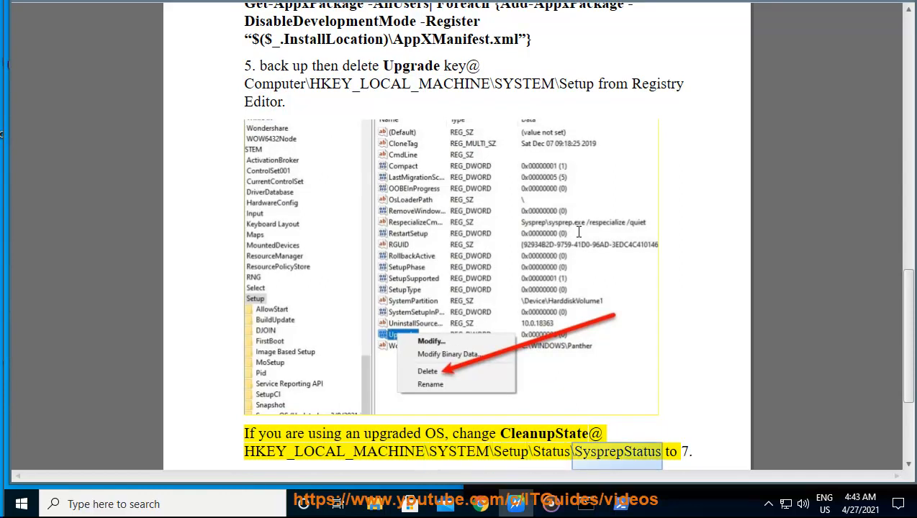
pyautogui.scroll(-3)
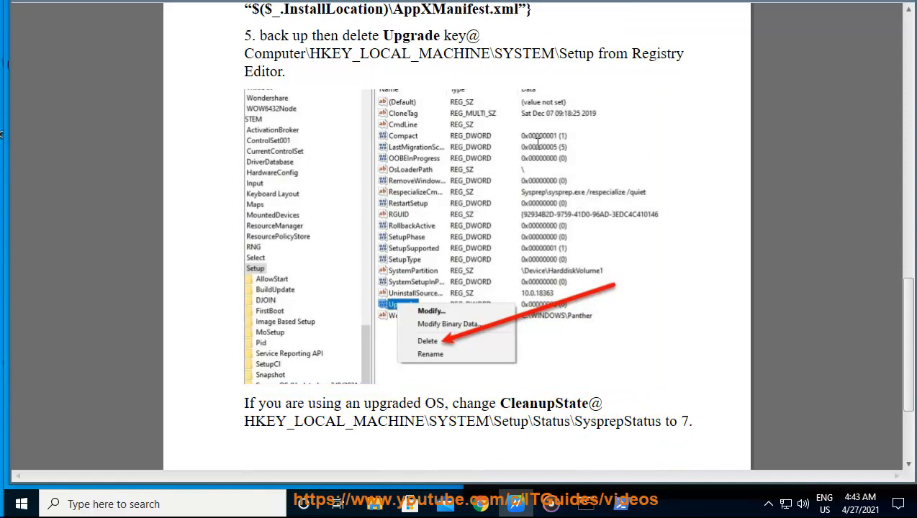